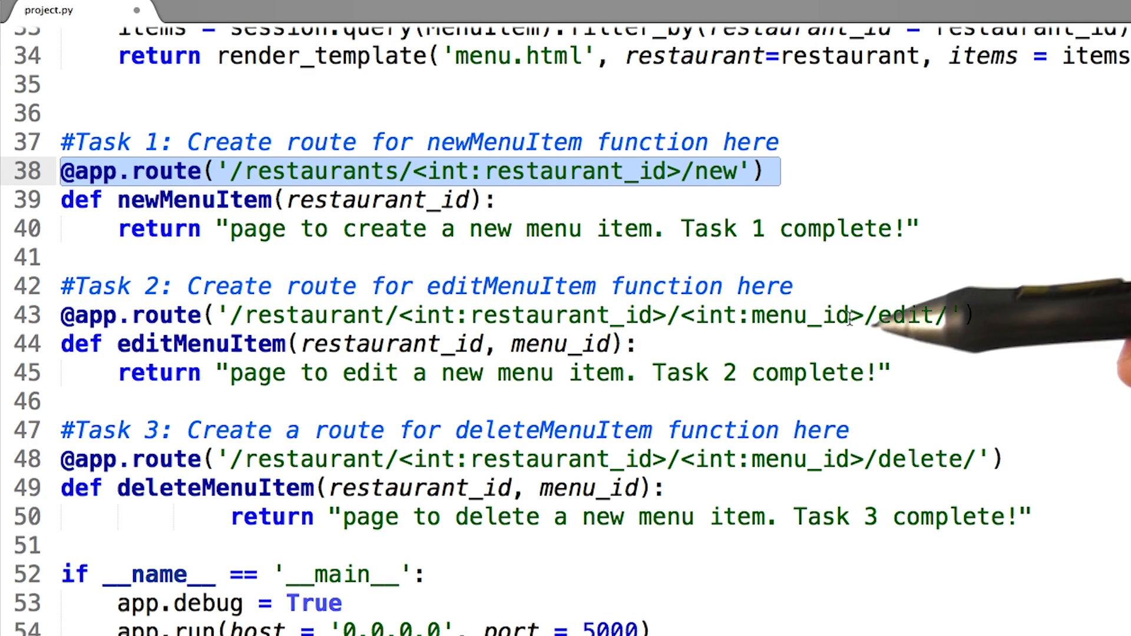
mouse_move(843, 249)
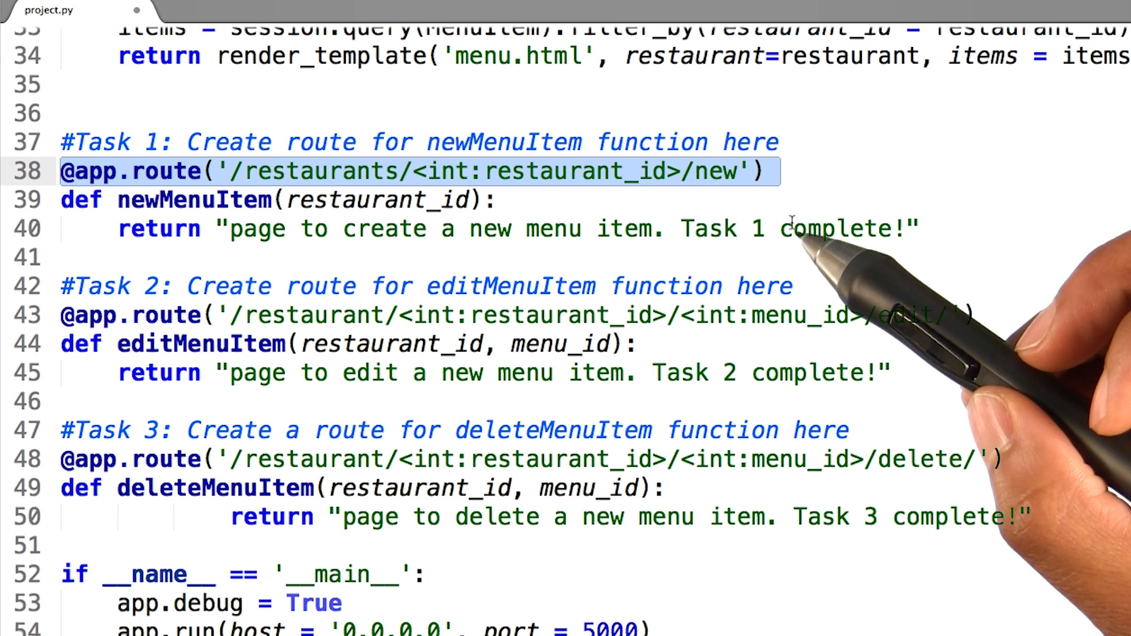
mouse_move(801, 238)
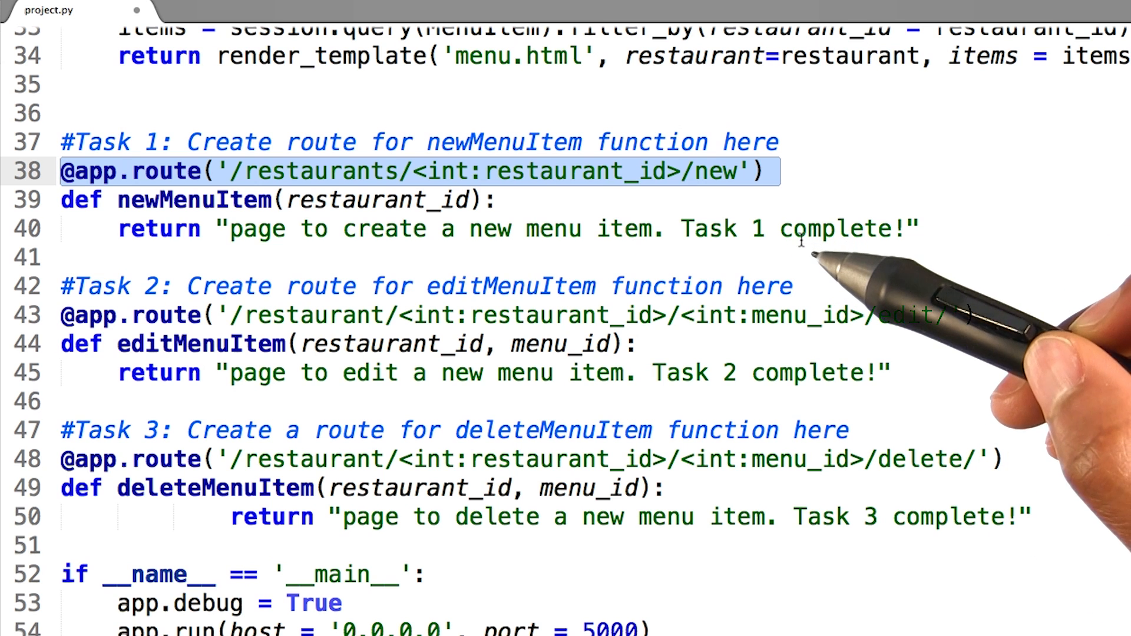
mouse_move(789, 255)
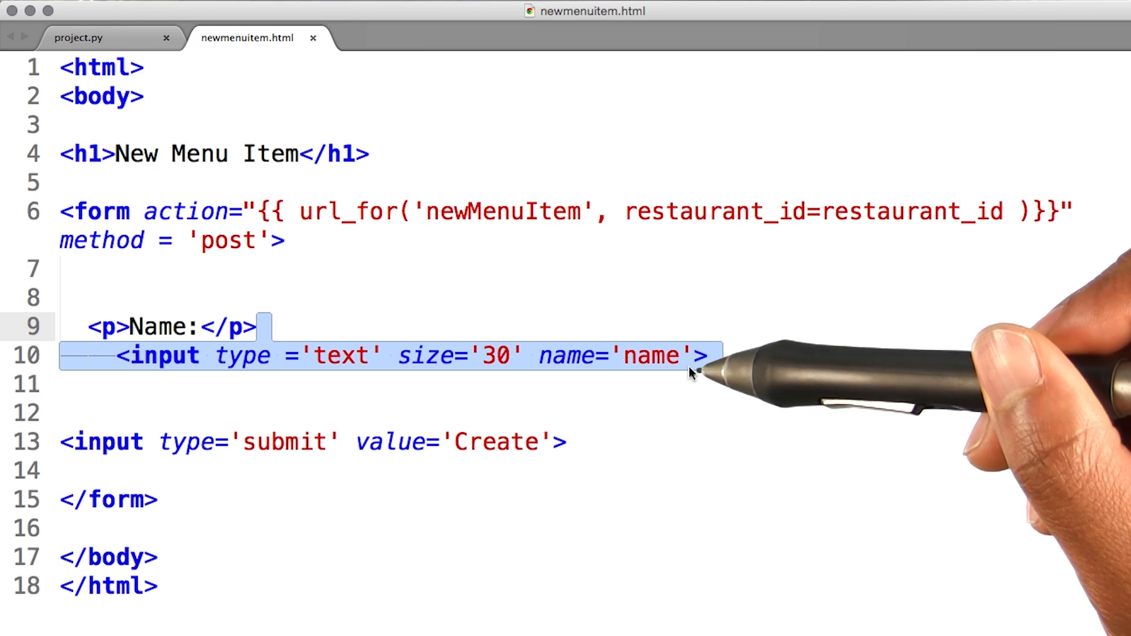
Switch from newmenuitem.html to the project.py tab to add request to the flask import.
click(77, 38)
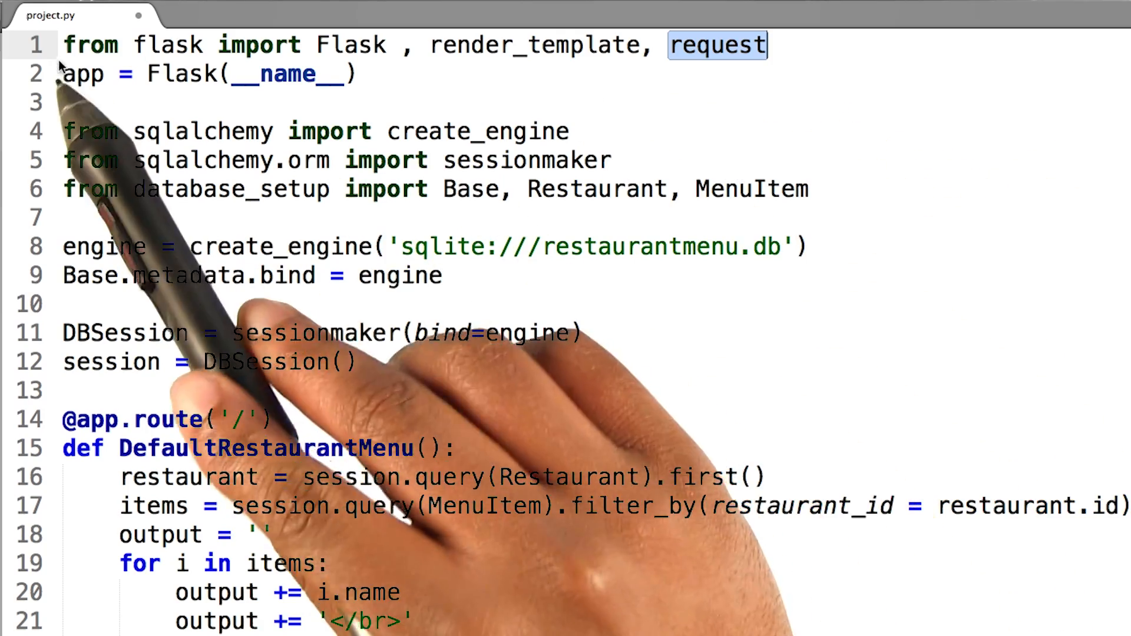
Scroll to the newMenuItem route to add methods=['GET','POST'] and the POST save logic.
scroll(down, 3)
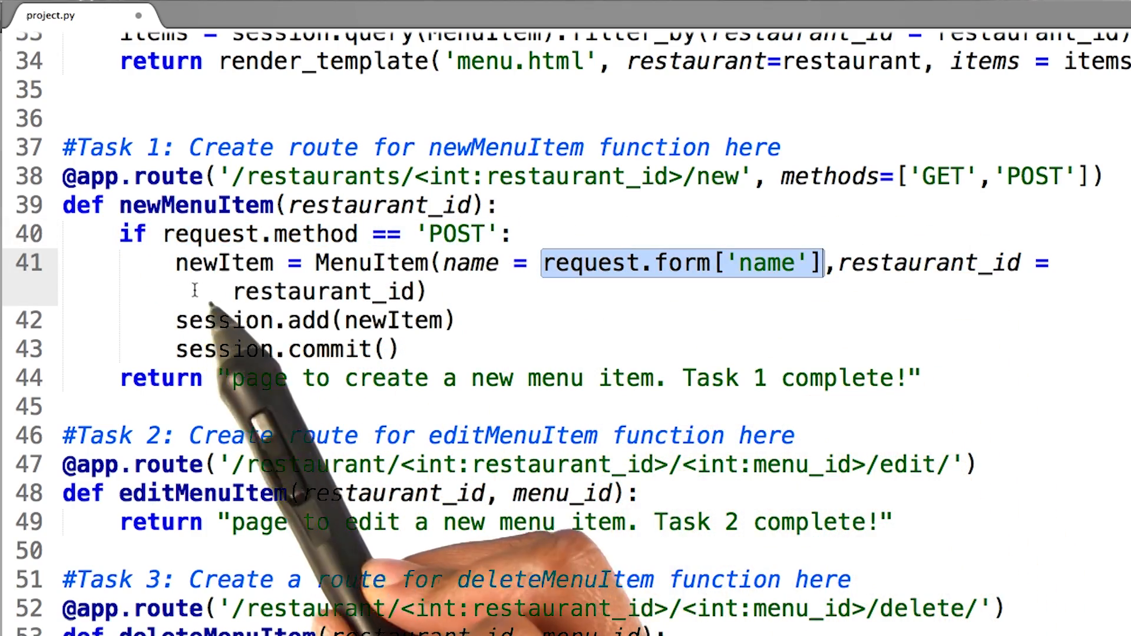
mouse_move(751, 274)
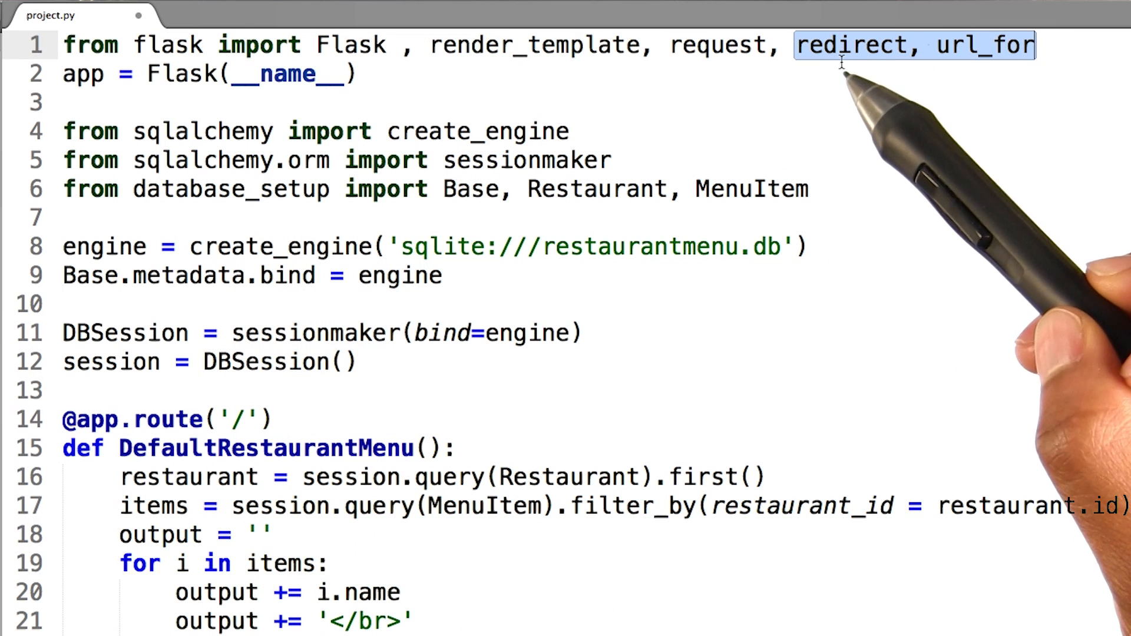
mouse_move(923, 68)
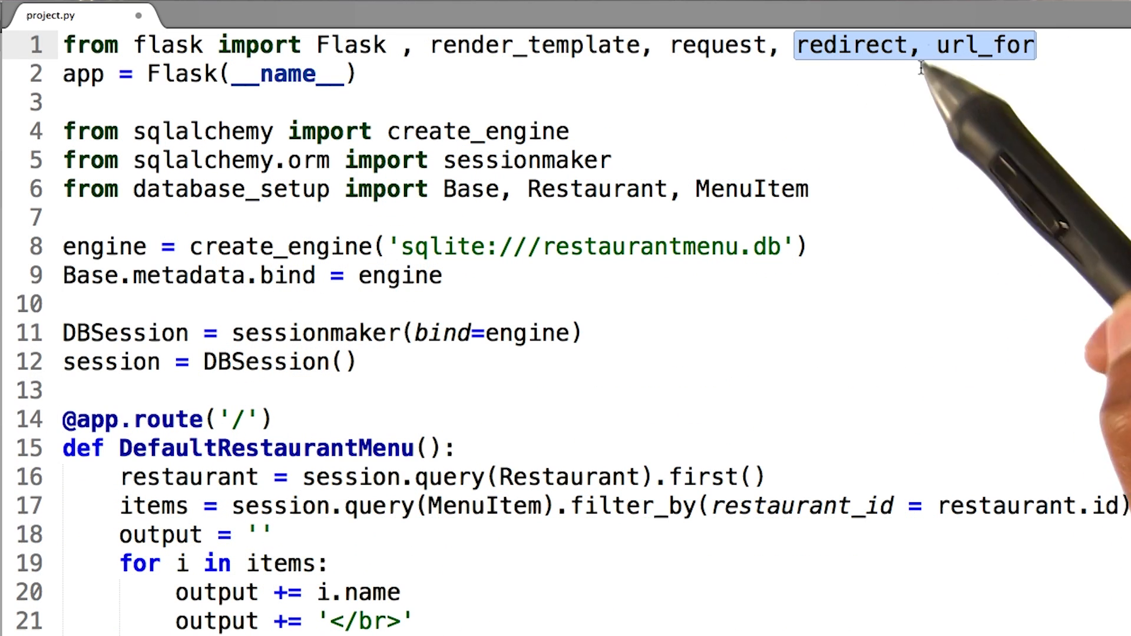
Follow the Create New Item link on restaurant 1's page to load the New Menu Item form.
scroll(down, 3)
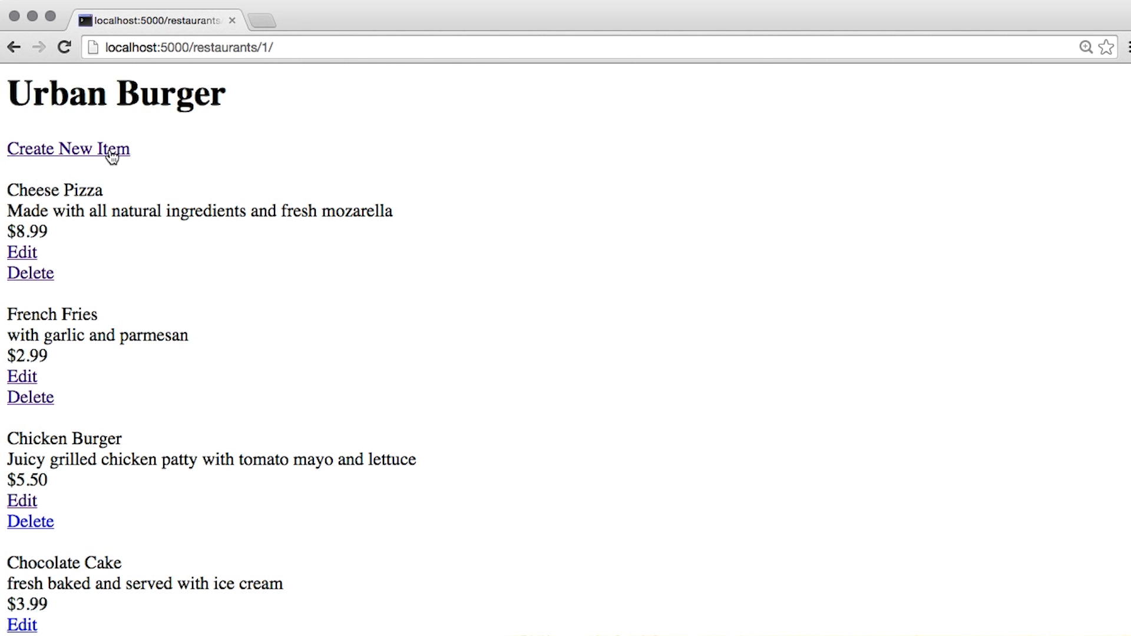
click(69, 148)
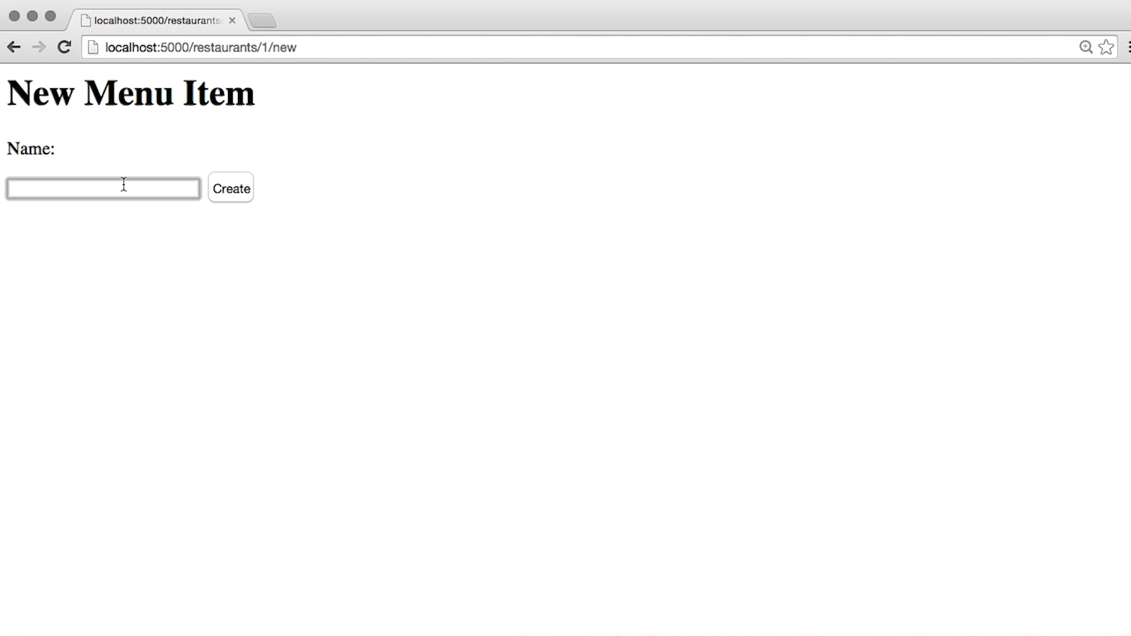